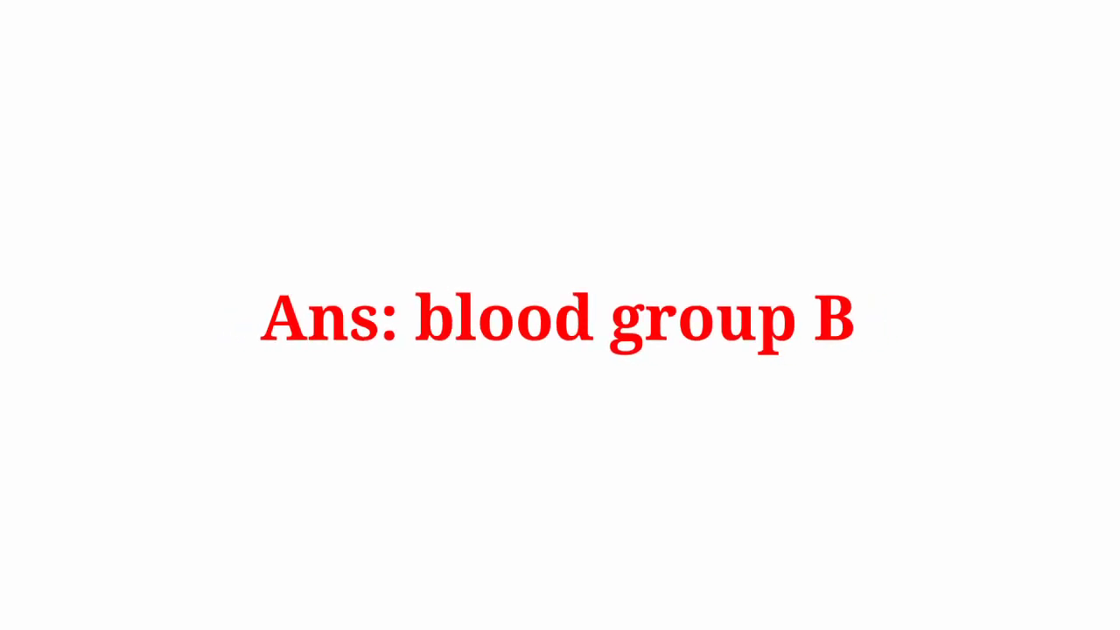
key(Right)
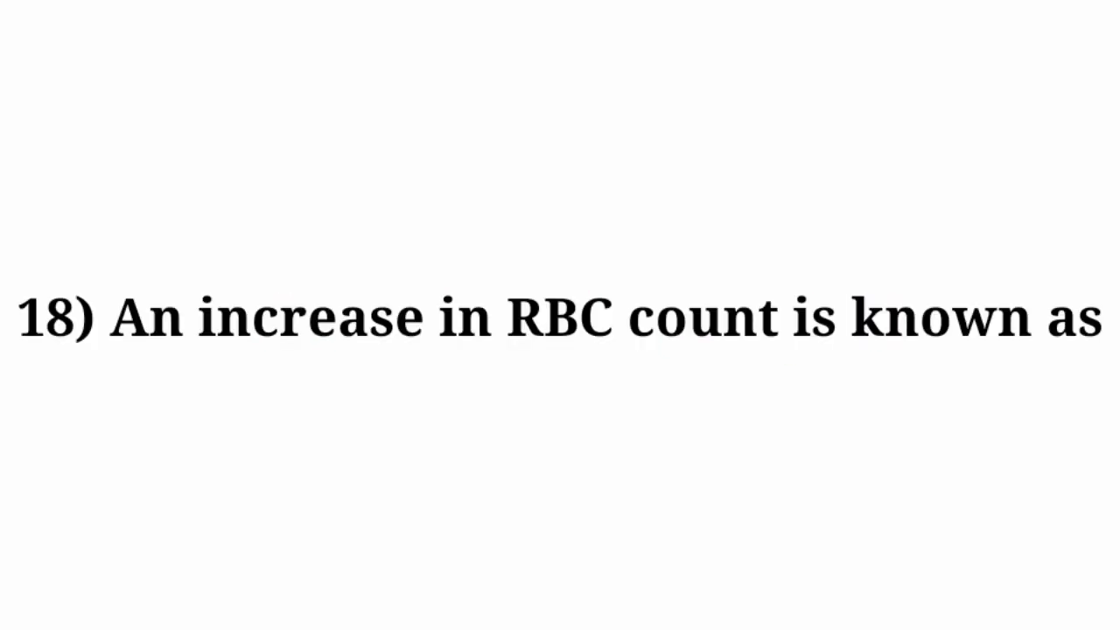